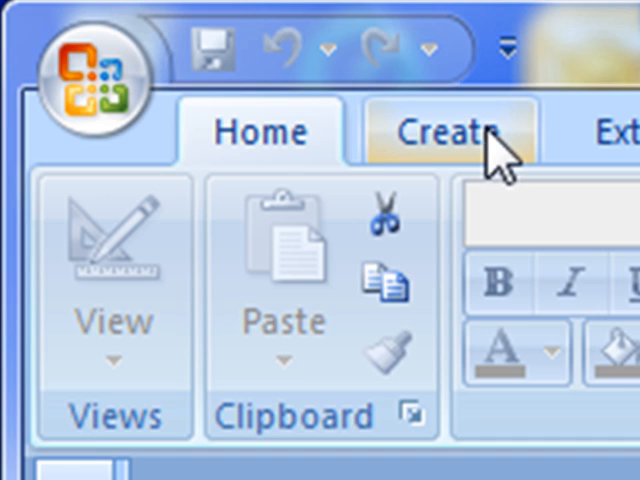
Open a new blank query design from the Create ribbon.
click(446, 131)
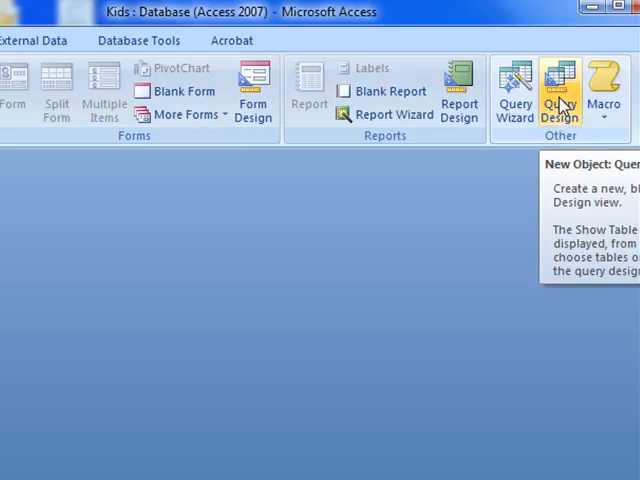
click(560, 90)
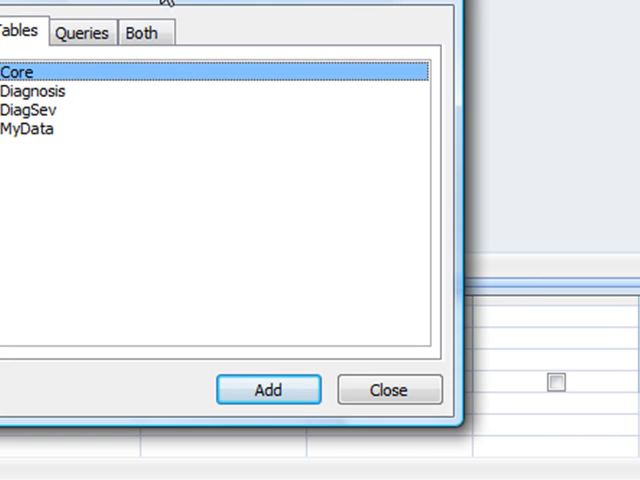
mouse_move(48, 148)
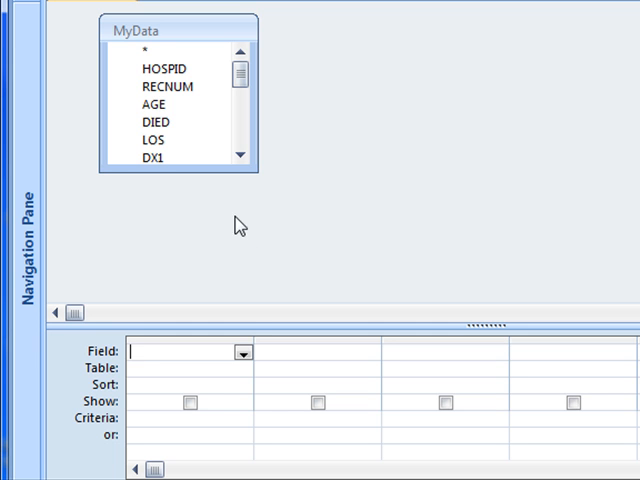
mouse_move(220, 207)
text(HOSPID)
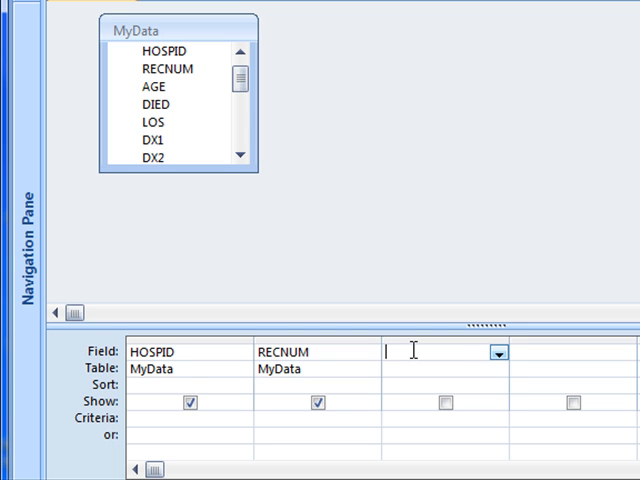
Type the calculated field name 'RandomNumber:' in the third Field cell.
text(Ran)
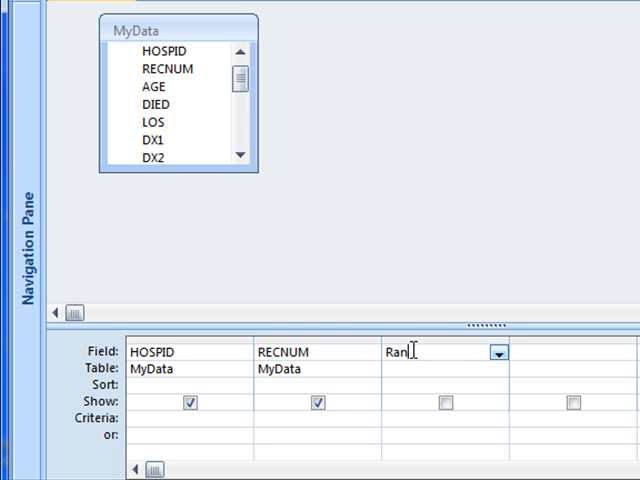
text(comNum)
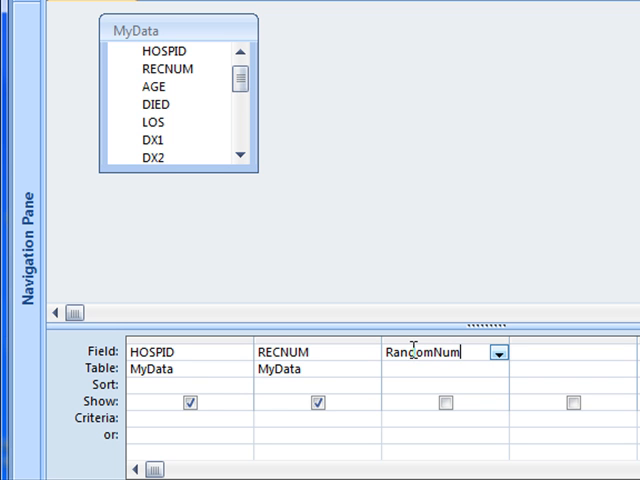
text(ber:)
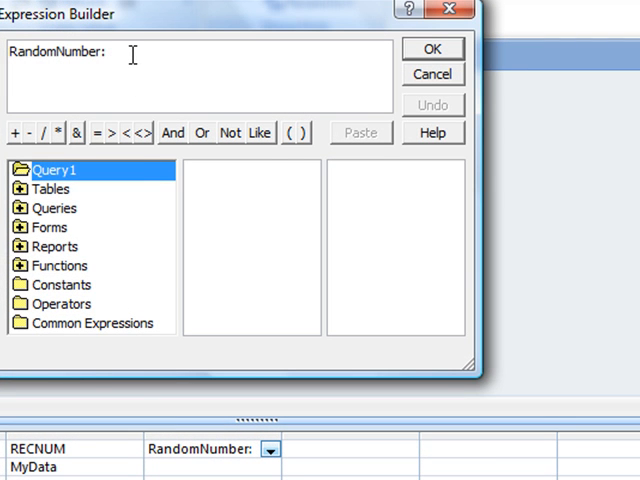
Insert the built-in Rnd function into the RandomNumber expression.
click(59, 265)
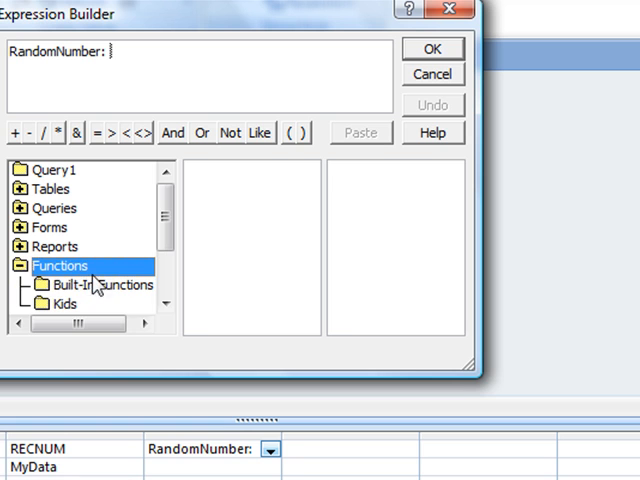
click(103, 285)
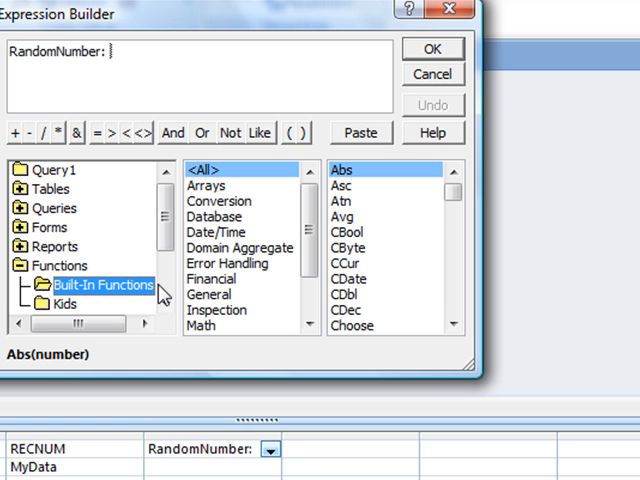
click(343, 202)
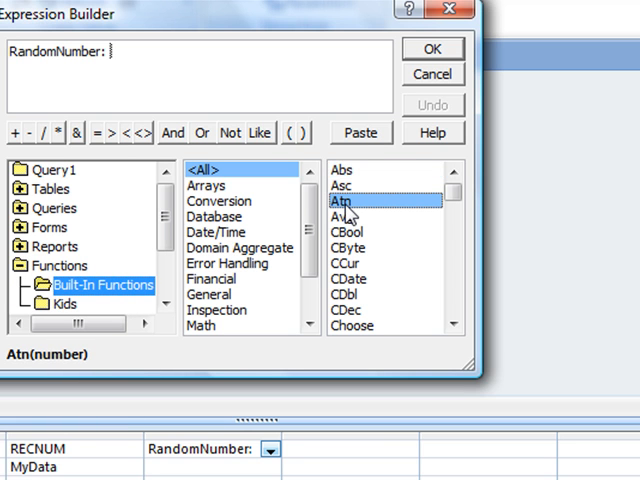
click(355, 326)
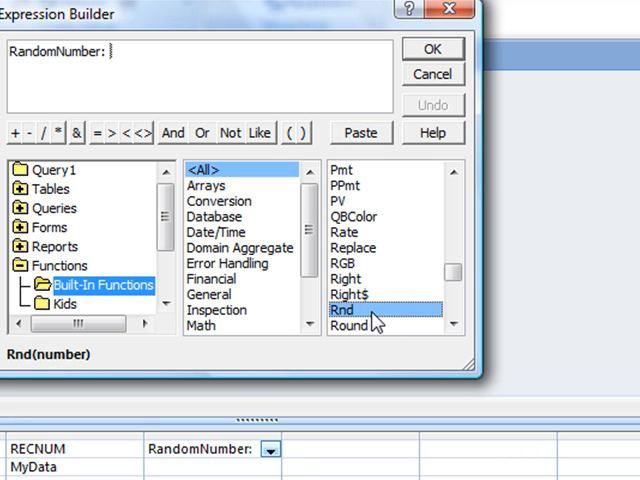
double_click(341, 310)
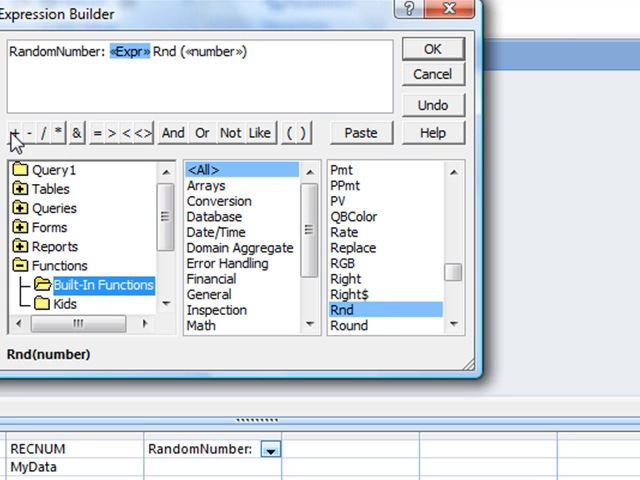
click(16, 133)
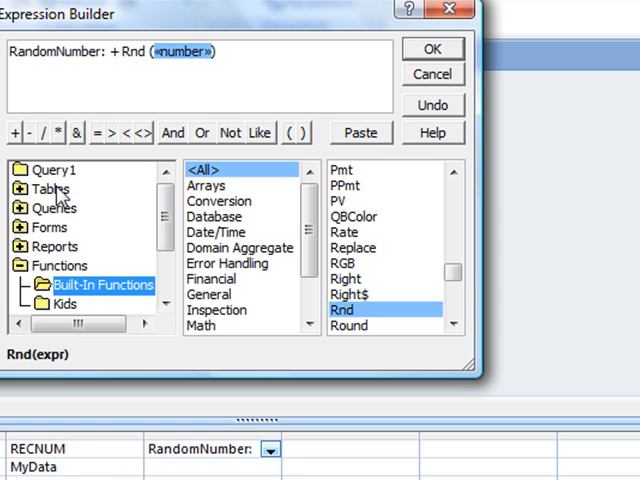
Use MyData's RECNUM as the Rnd argument, giving Rnd([MyData]![RECNUM]).
click(50, 189)
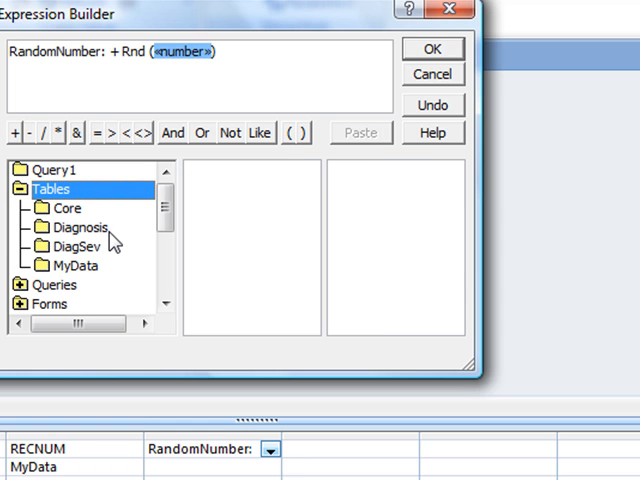
click(72, 265)
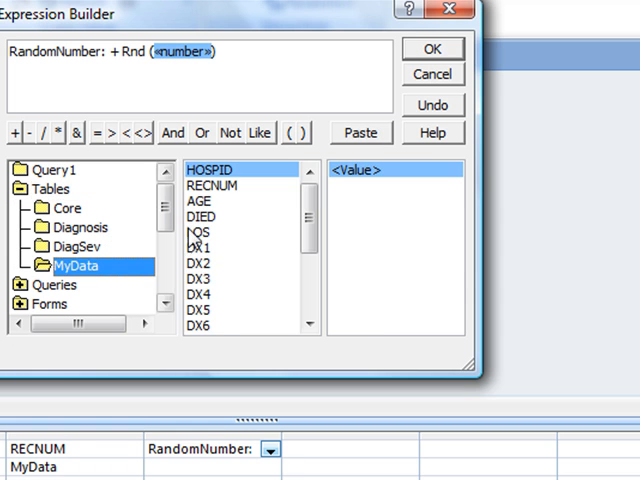
double_click(213, 185)
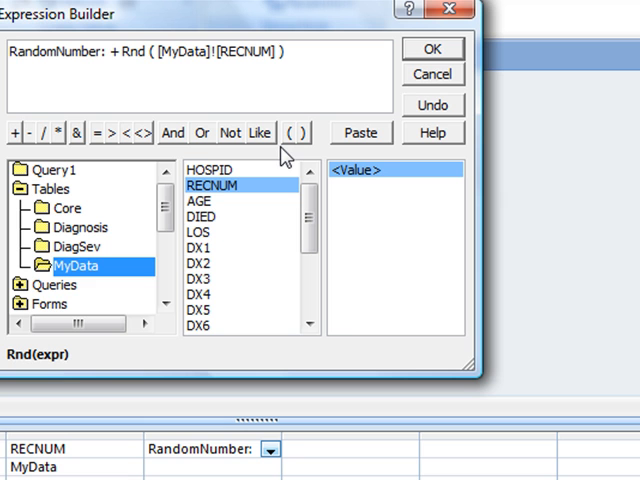
mouse_move(450, 55)
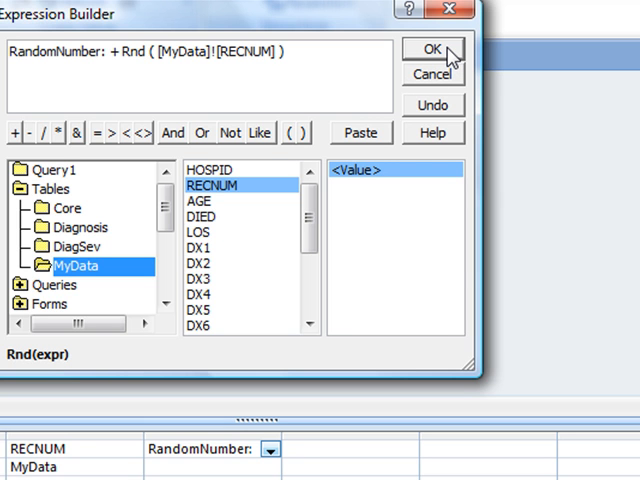
click(431, 49)
text(<.)
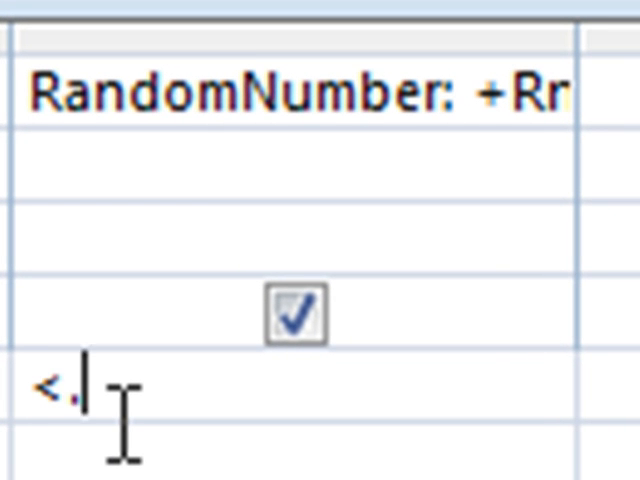
Set the RandomNumber criterion to <.90 and add DIED, LOS and DX1.
text(90)
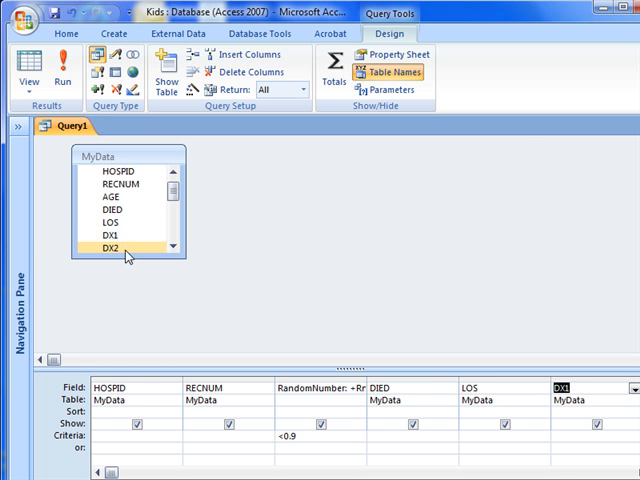
right_click(310, 225)
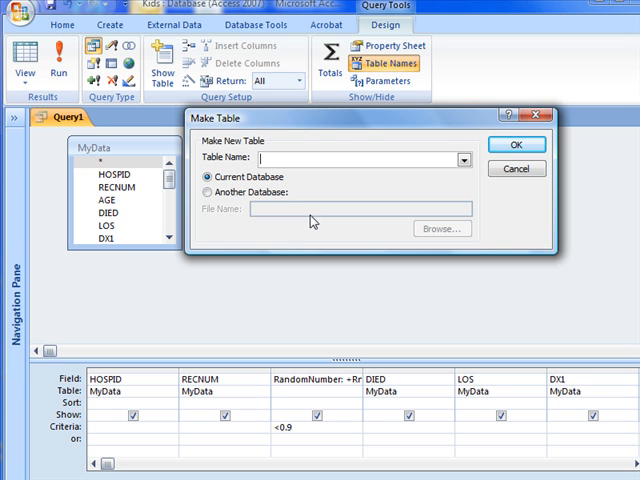
Turn the query into a make-table query for TrainingSet and run it.
text(Training)
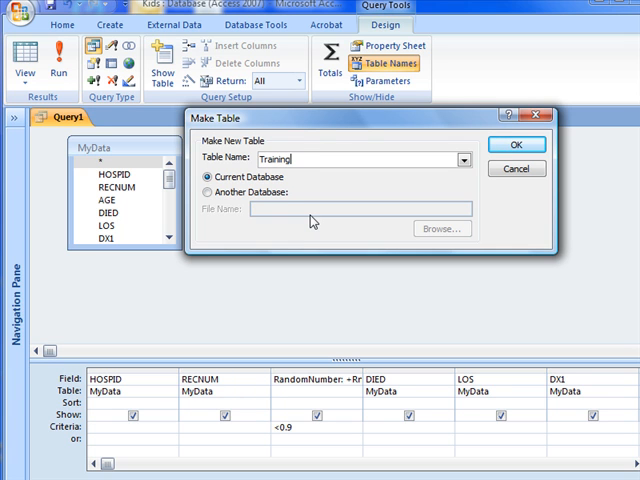
text(Set)
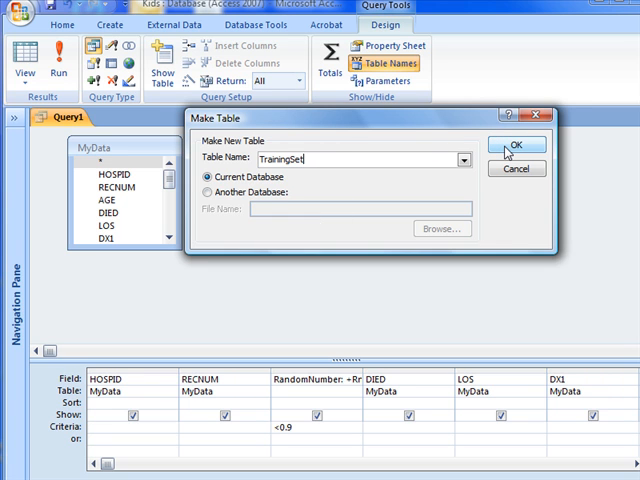
click(516, 144)
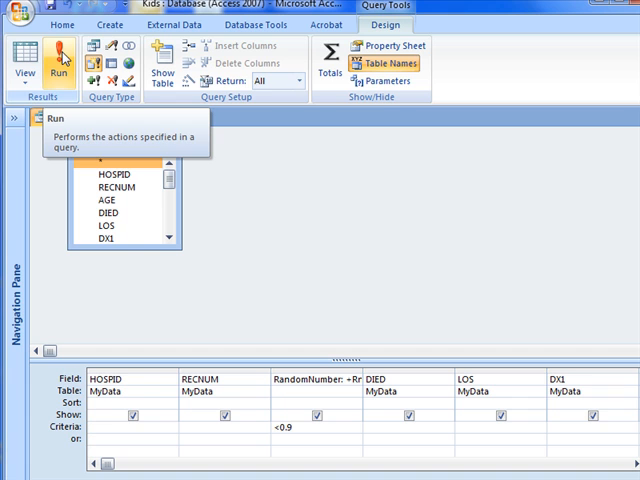
click(61, 62)
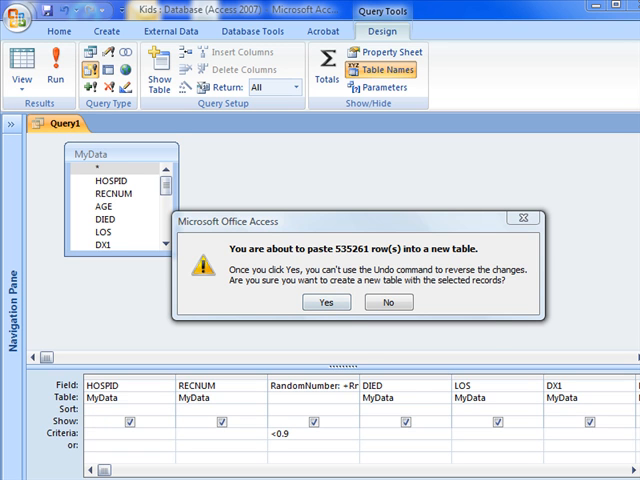
Save the make-table query as 'Make Training Set'.
click(325, 302)
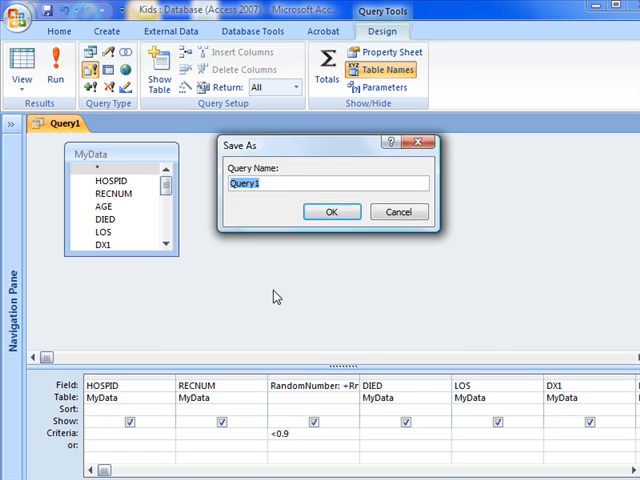
text(Make Train)
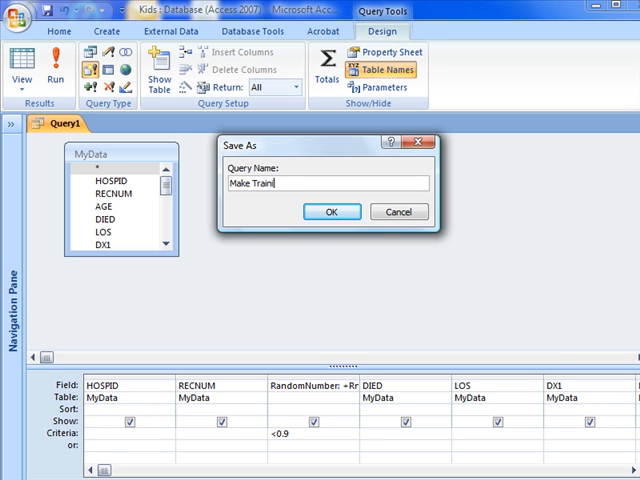
text(ing)
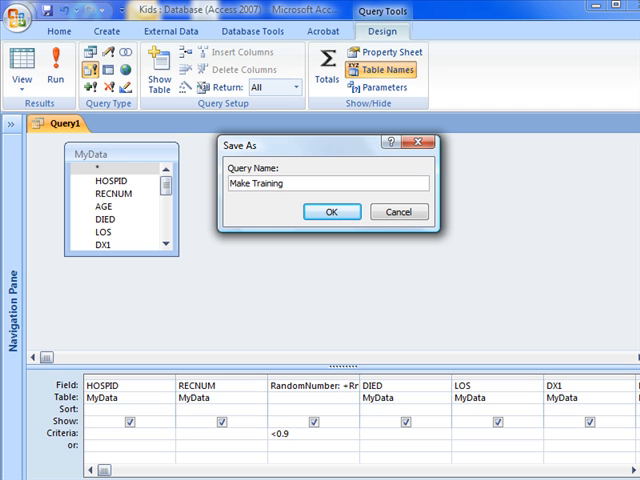
text(Se)
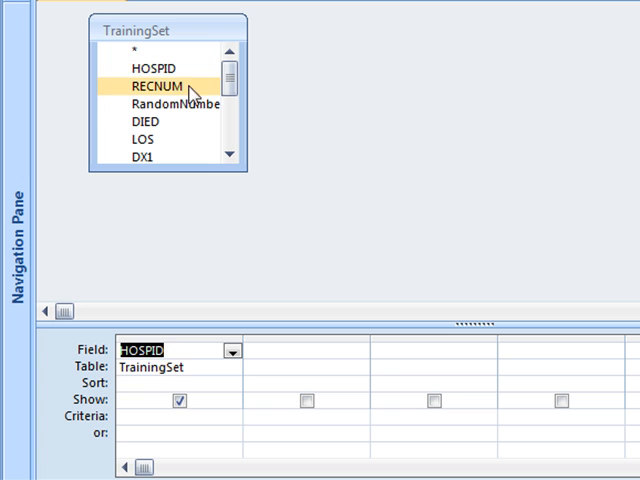
Add RECNUM to the TrainingSet query and alias DX1 as DX.
double_click(156, 86)
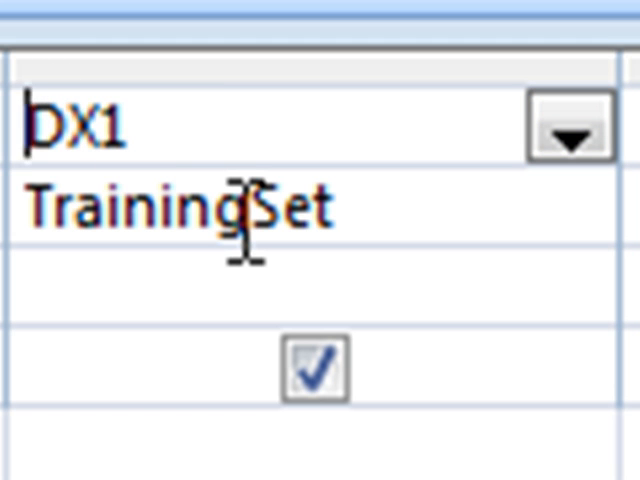
text(DX:)
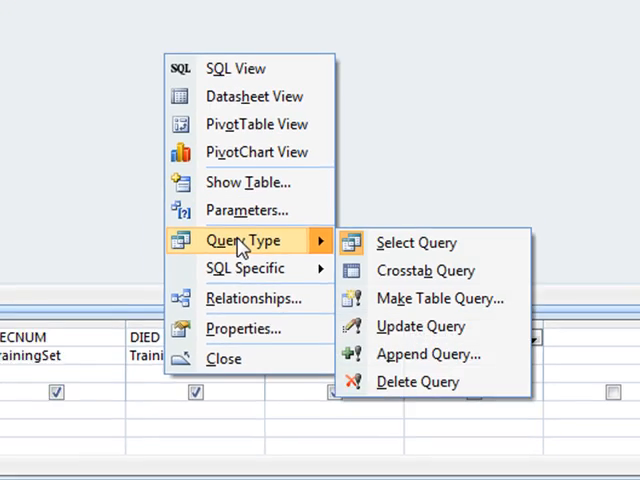
Make the query create a Diagnosis table and run it, pasting 535261 rows.
click(439, 298)
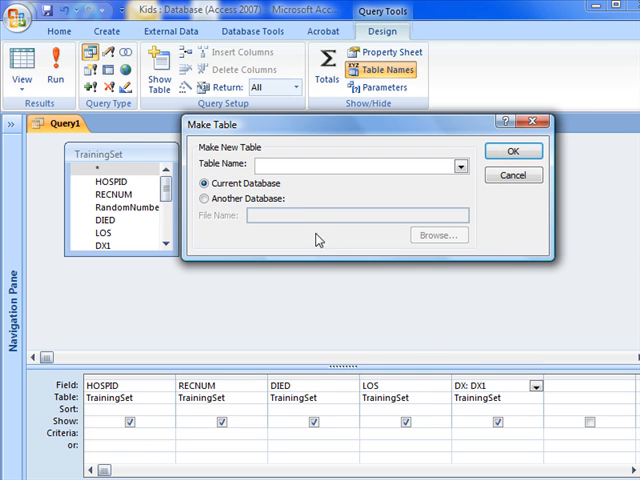
text(Diagnosis)
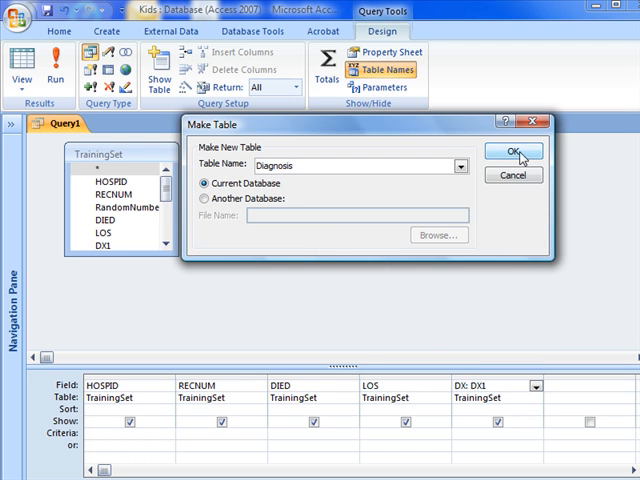
click(513, 151)
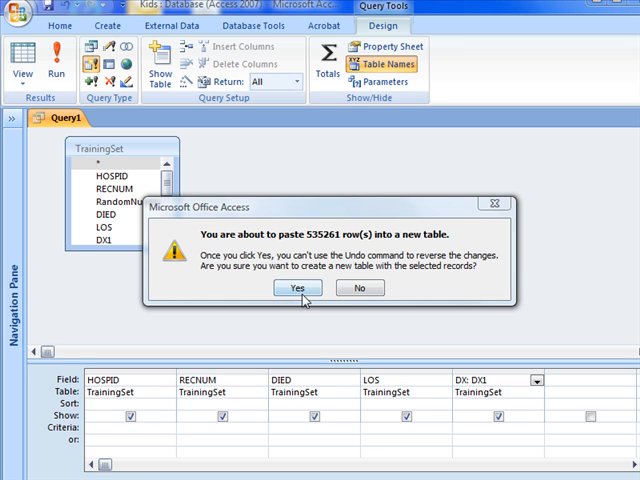
click(295, 288)
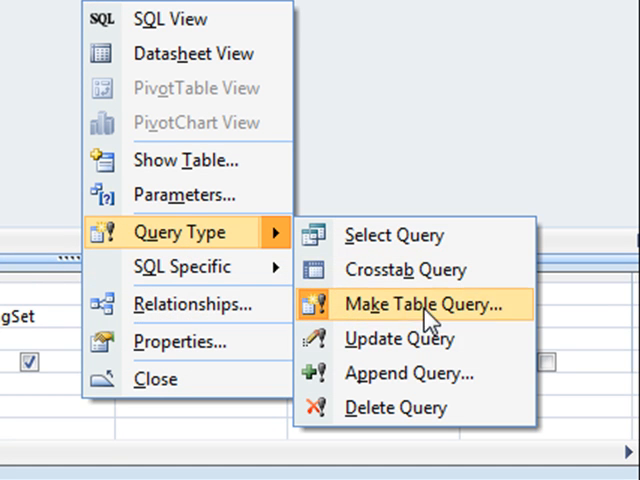
mouse_move(465, 322)
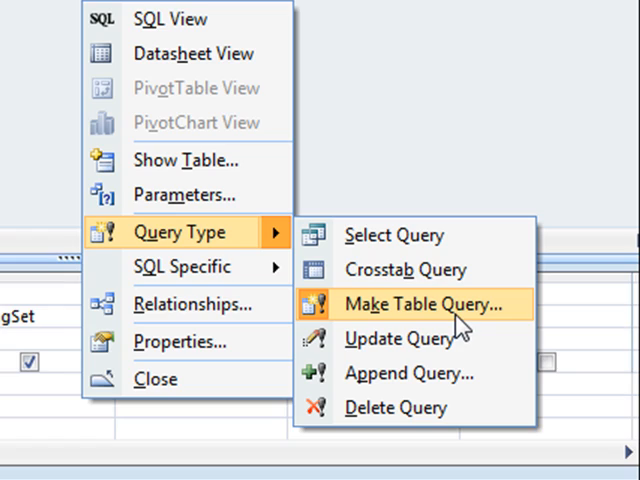
mouse_move(418, 378)
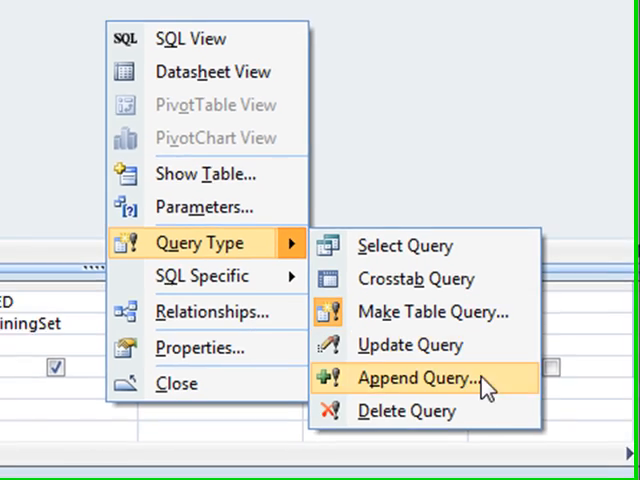
Convert to an append query with an Is Not Null criterion under DX.
click(413, 378)
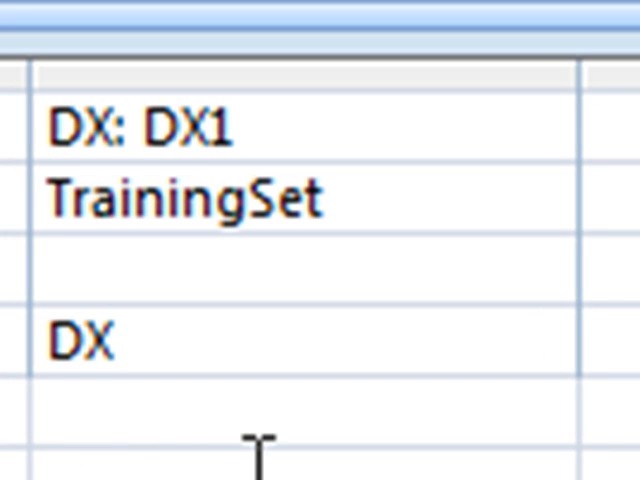
text(No)
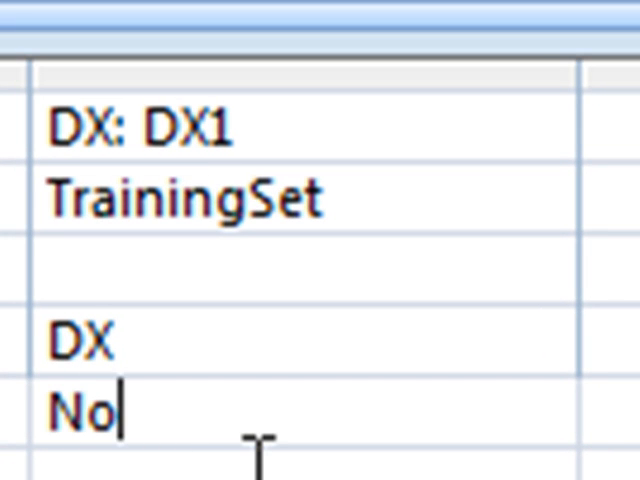
text(t)
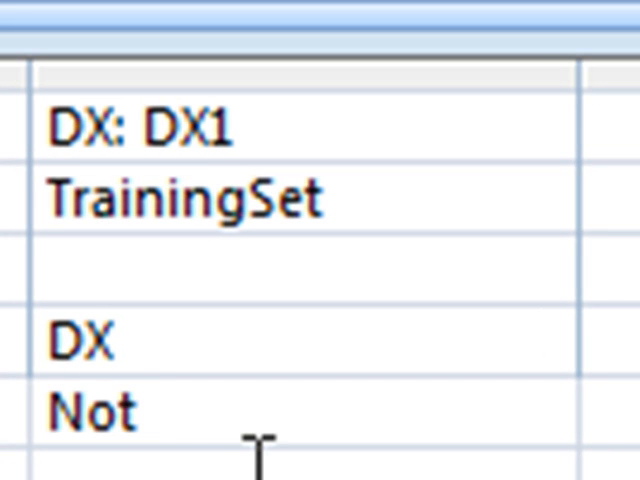
text(Null)
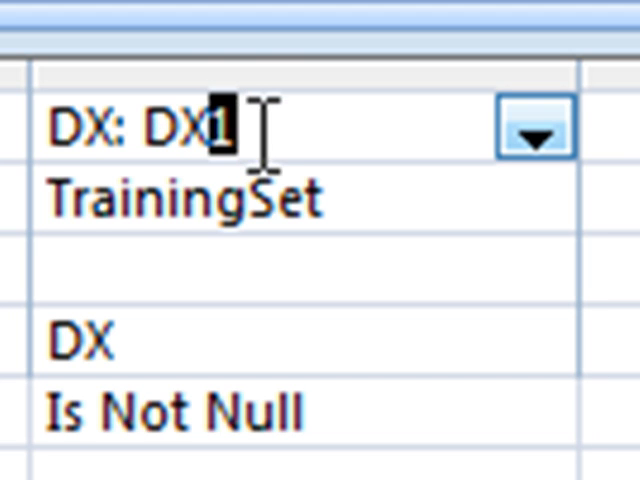
Append the DX2 rows (456596), then the DX3 rows (336173).
text(2)
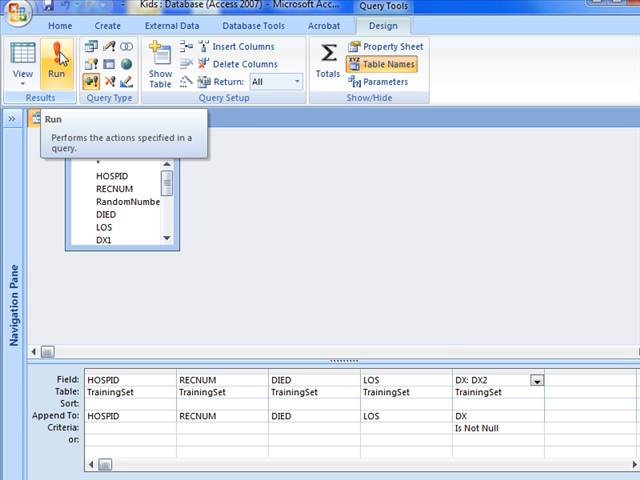
click(57, 62)
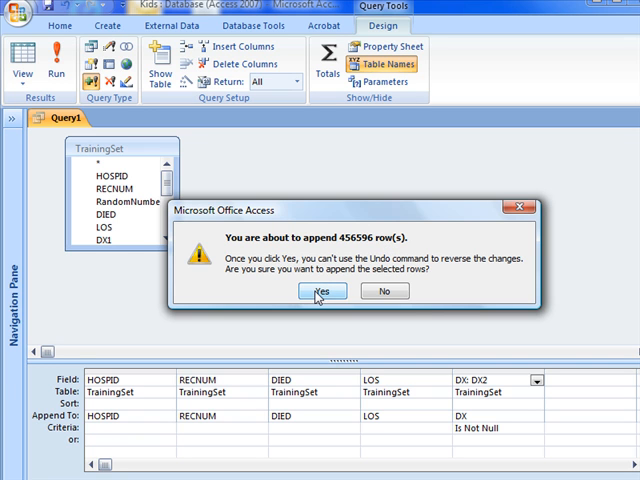
click(321, 291)
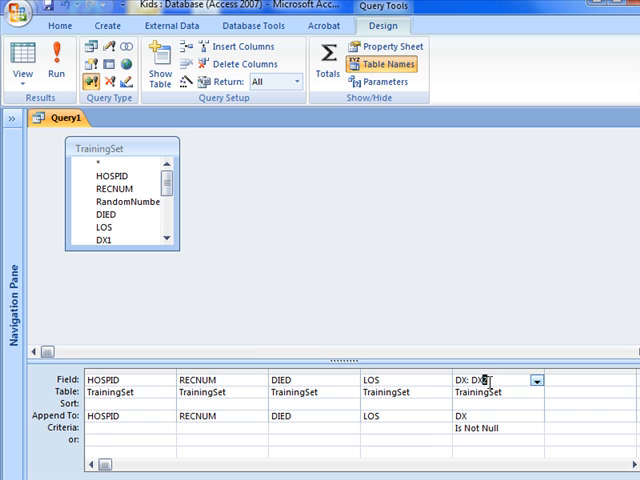
click(37, 60)
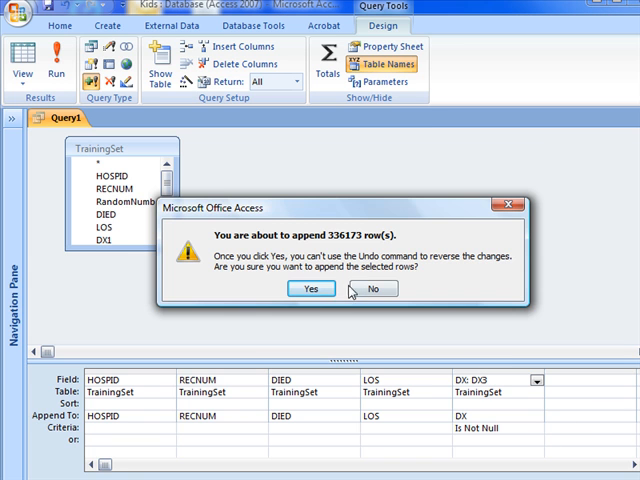
click(311, 289)
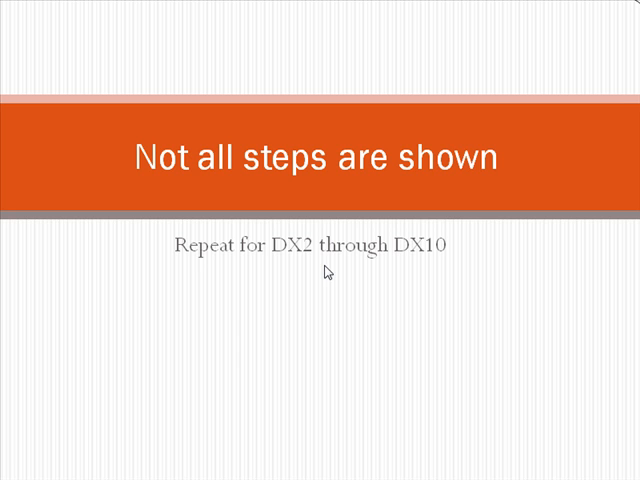
mouse_move(539, 22)
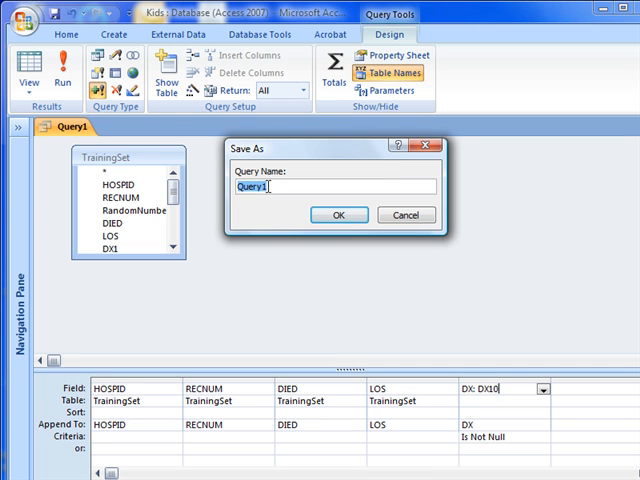
Save the append query as 'Make Diagnosis Table' and close it.
text(Make)
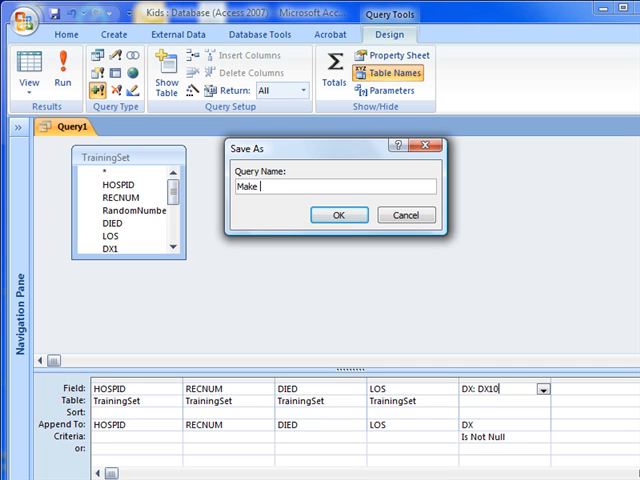
text(Diagnosis)
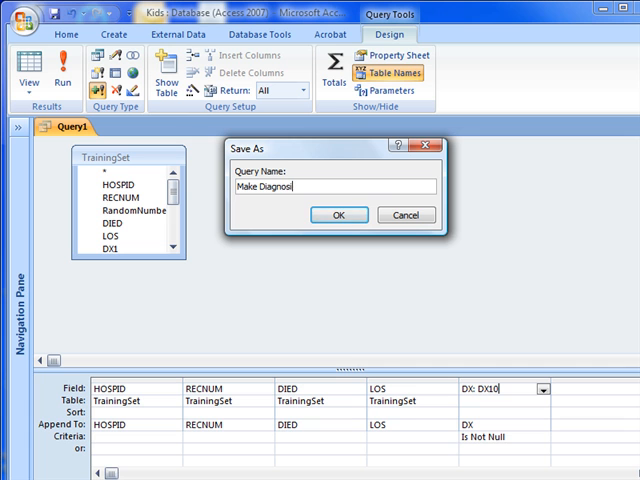
text(Tabl)
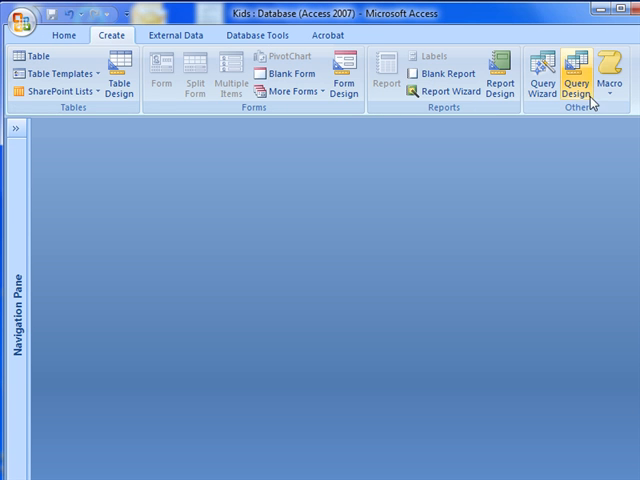
Start a new query design with the Diagnosis table added and its DX field selected.
click(578, 75)
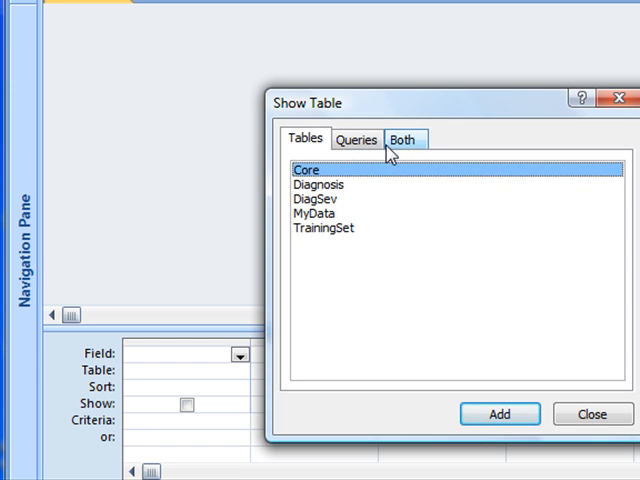
click(318, 184)
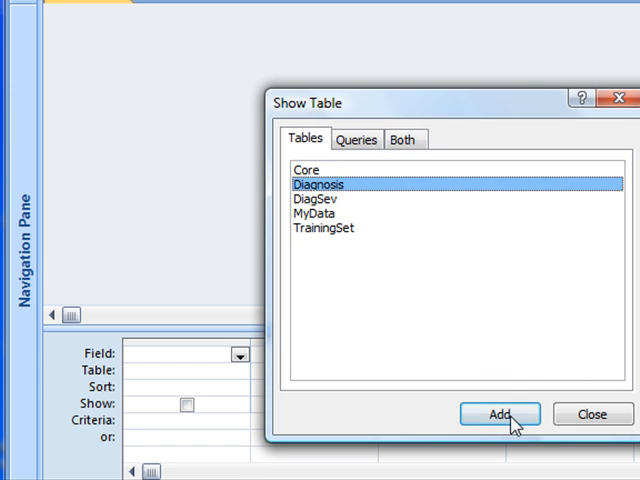
click(499, 414)
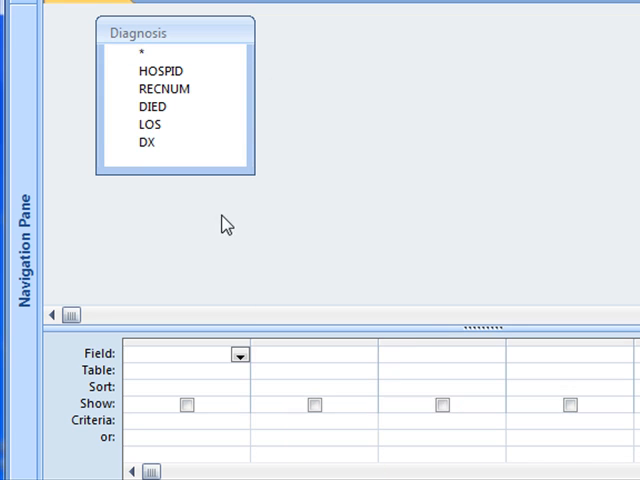
click(146, 142)
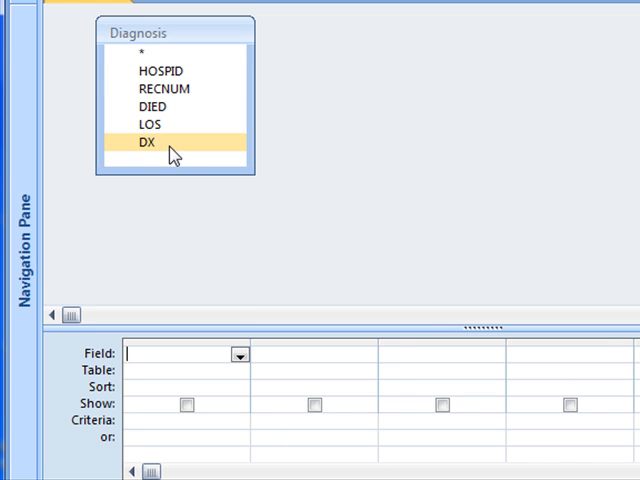
click(147, 142)
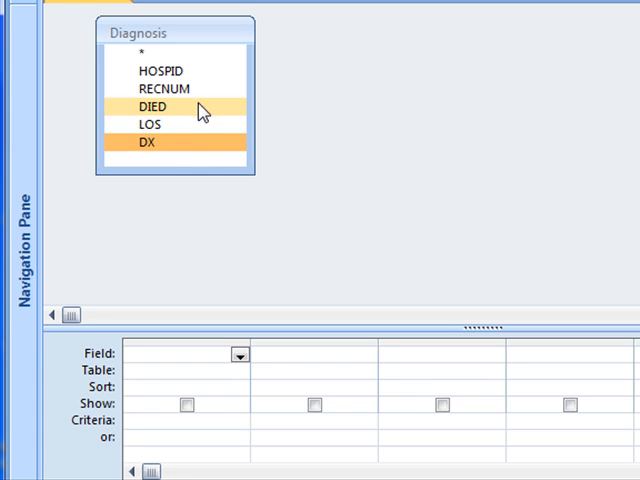
mouse_move(195, 107)
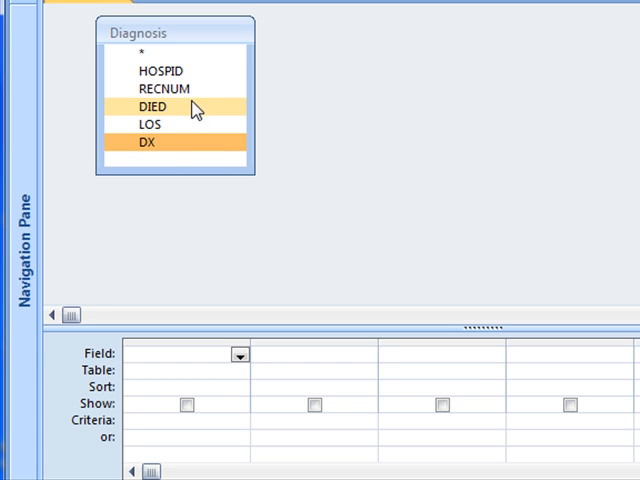
mouse_move(177, 115)
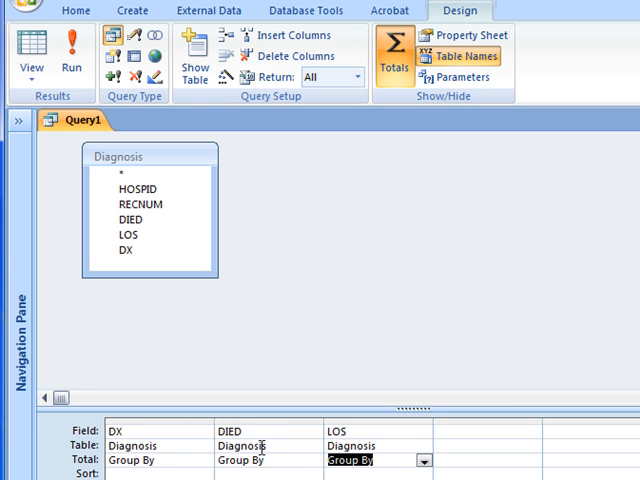
Group by DX and DIED, Avg and Count LOS, add Is Not Null criteria, and run.
click(360, 460)
text(Avg)
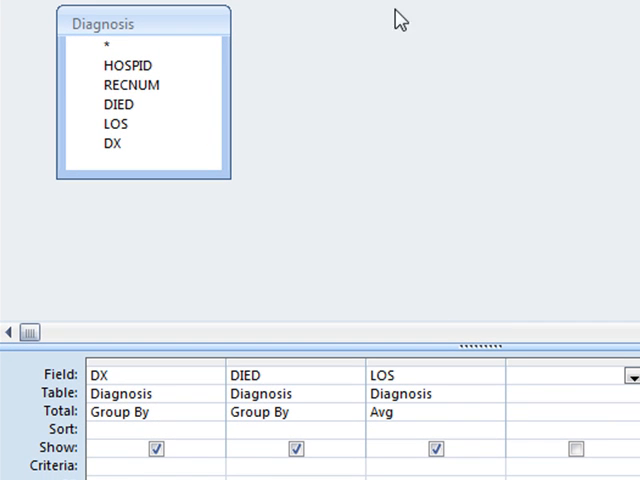
click(116, 124)
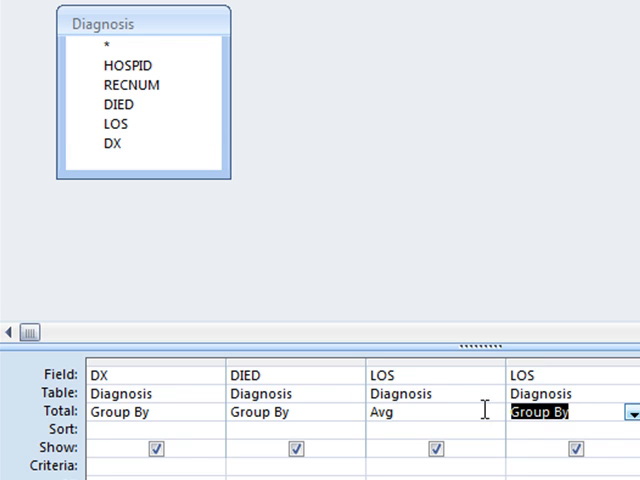
click(548, 411)
text(Not null)
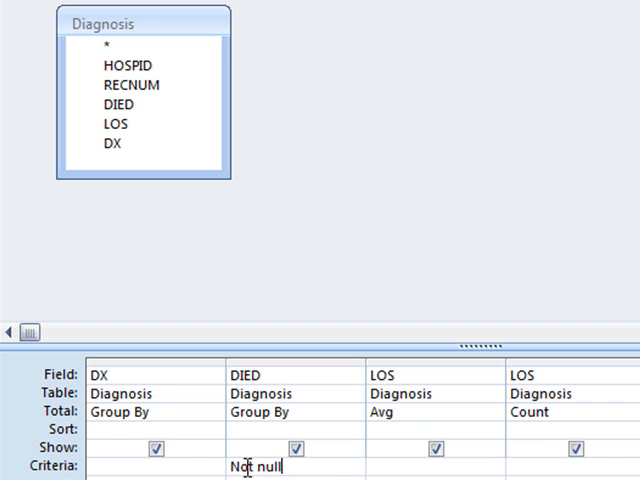
mouse_move(270, 394)
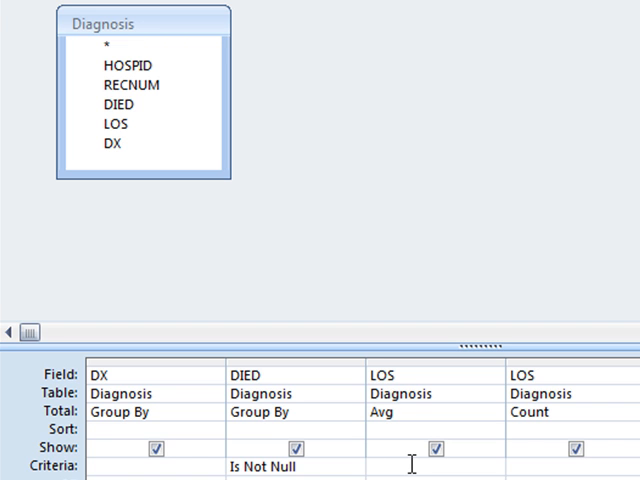
text(not null)
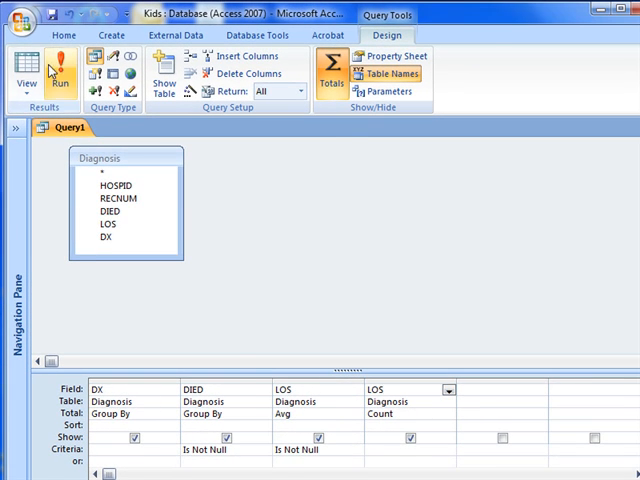
click(60, 70)
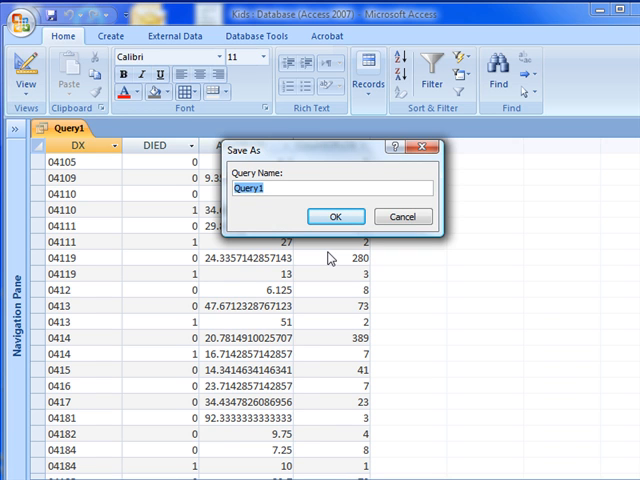
Enter DiagSev as the query name in the Save As dialog.
text(Diag)
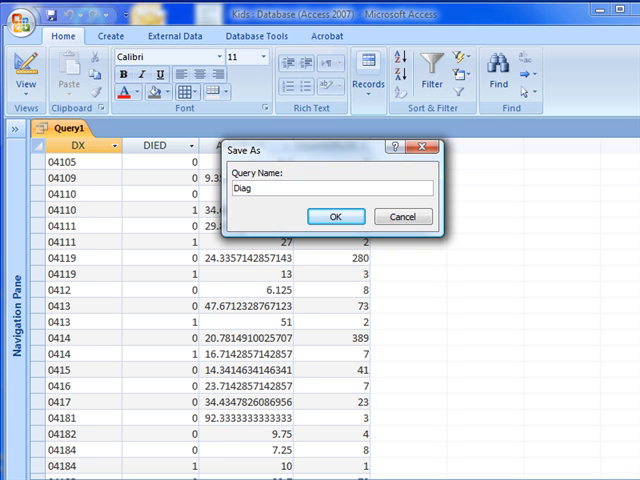
text(Sev)
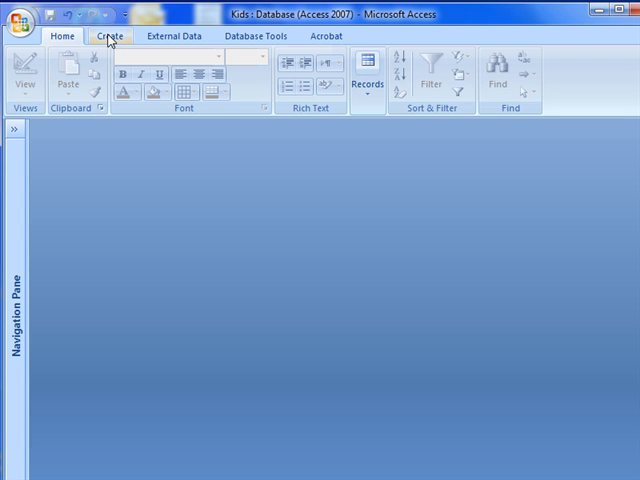
Build a query on DiagSev taking the Max of AvgOfLOS and run it, returning 271.
click(109, 36)
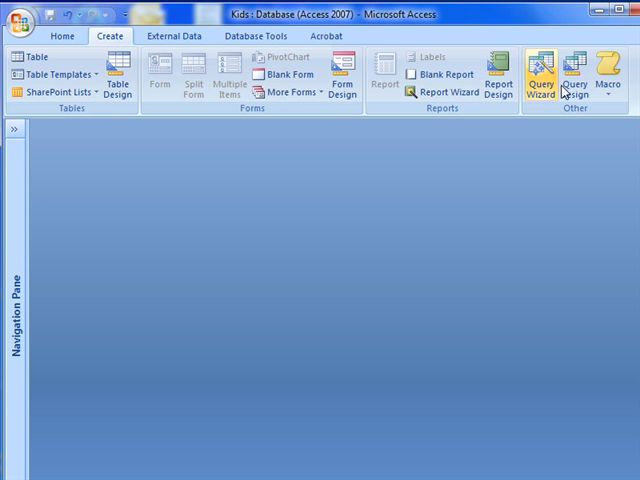
click(571, 85)
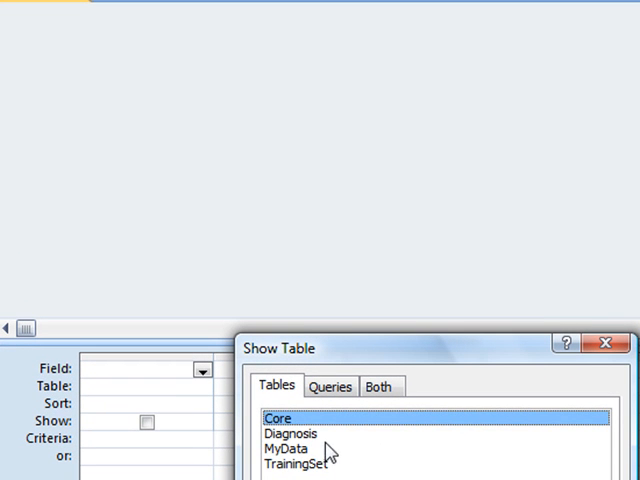
click(330, 386)
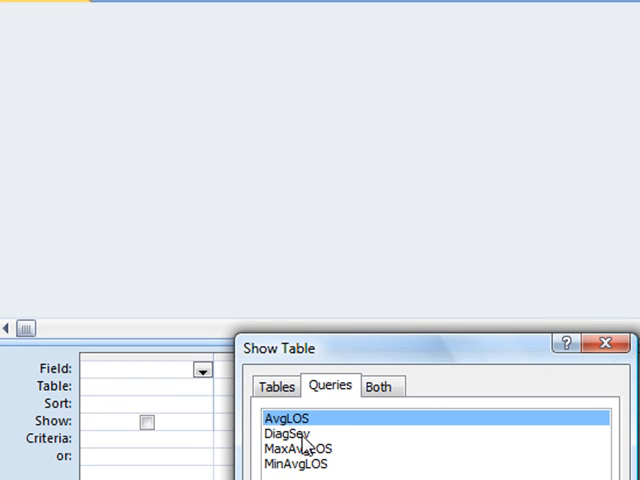
click(287, 433)
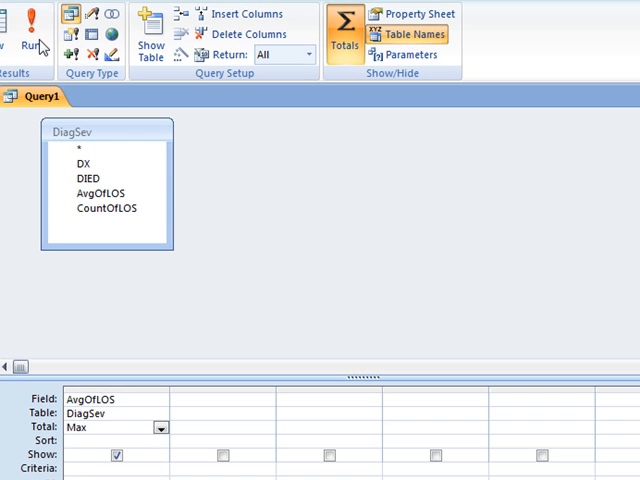
click(30, 25)
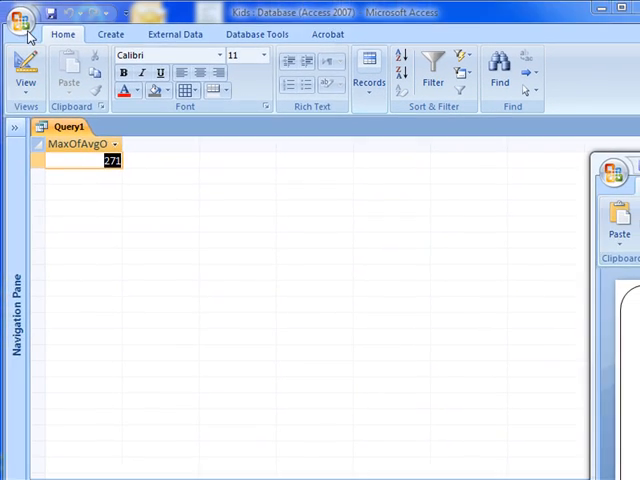
Save the maximum query as MaxDiagSev.
click(25, 22)
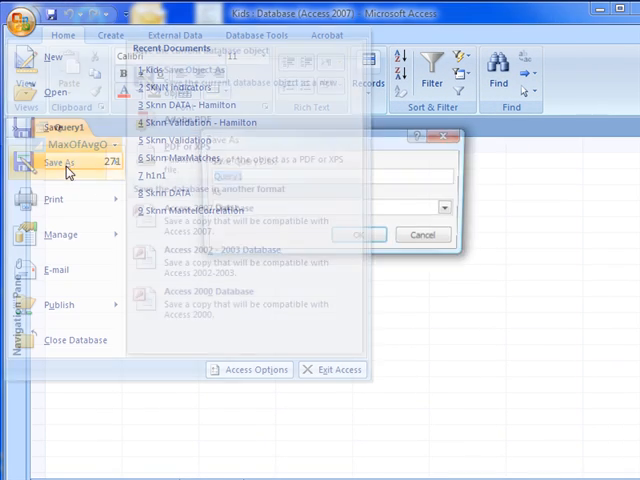
text(MaxDiagSev)
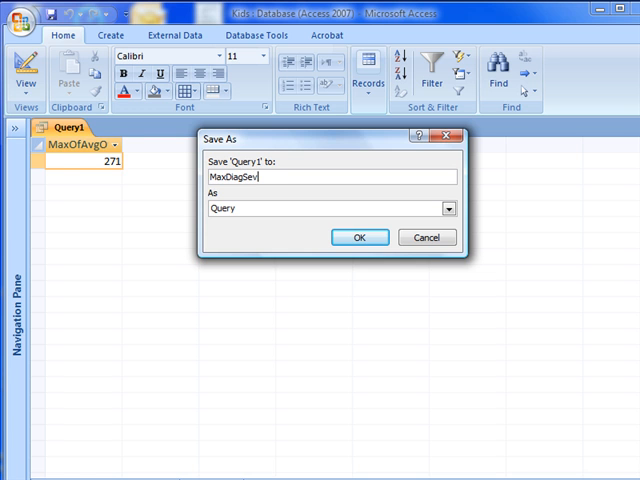
click(358, 237)
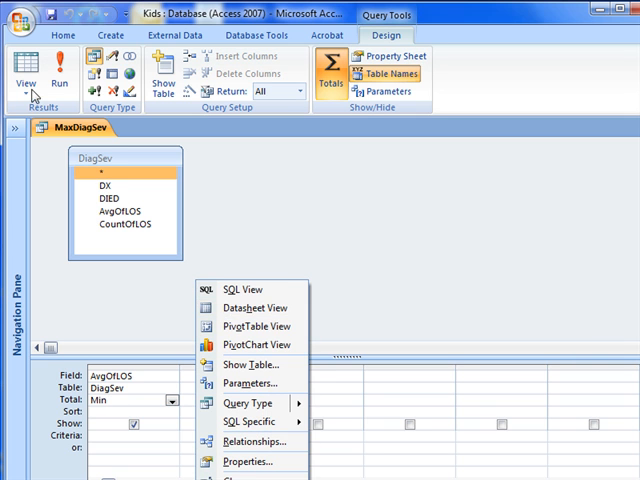
Save the query with its total switched to Min as MinDiagSev.
click(24, 14)
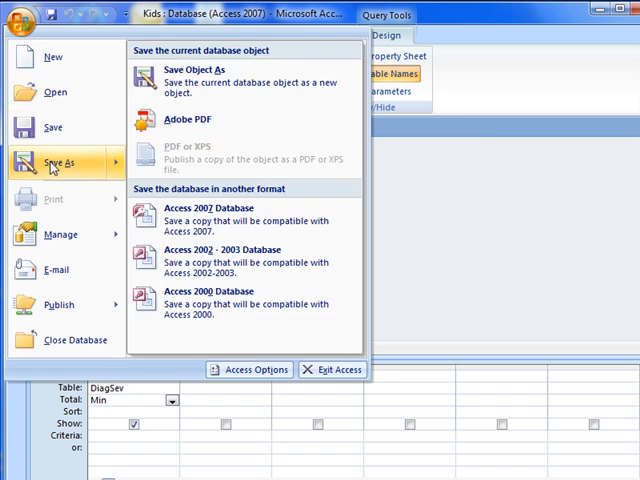
click(195, 69)
text(MinDiagSev)
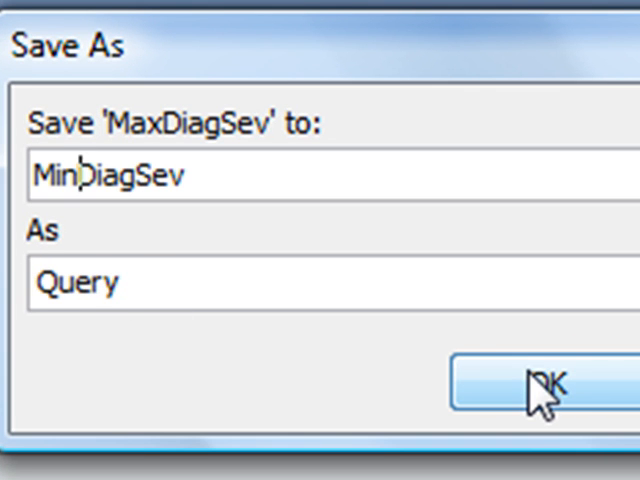
click(535, 385)
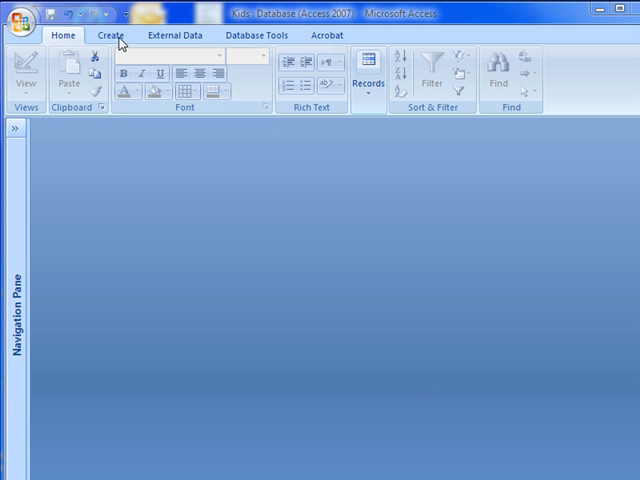
Start a new query design using DiagSev, MaxDiagSev and MinDiagSev as sources.
click(111, 35)
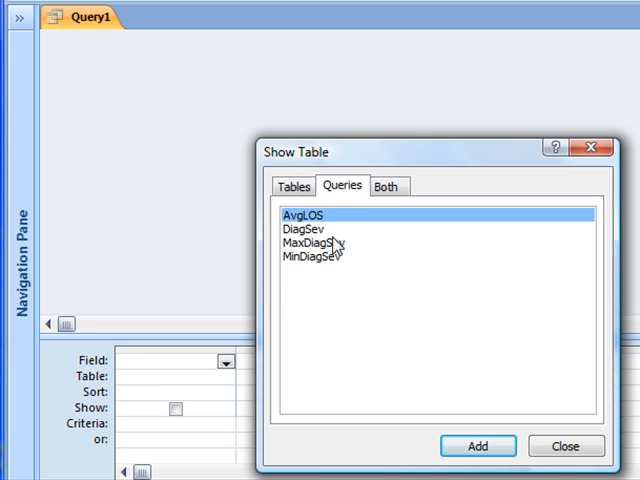
click(311, 242)
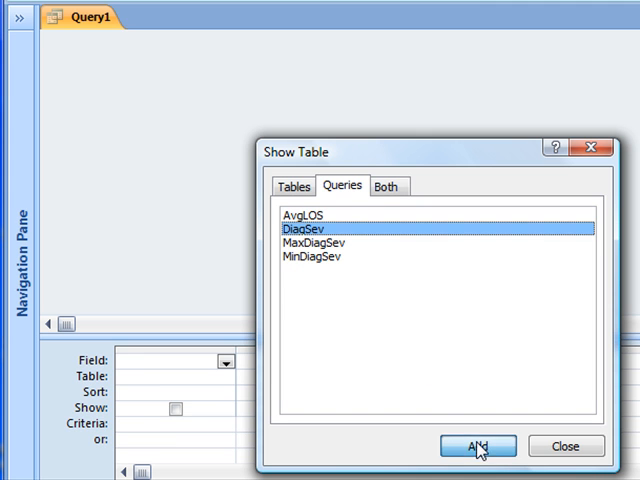
click(477, 446)
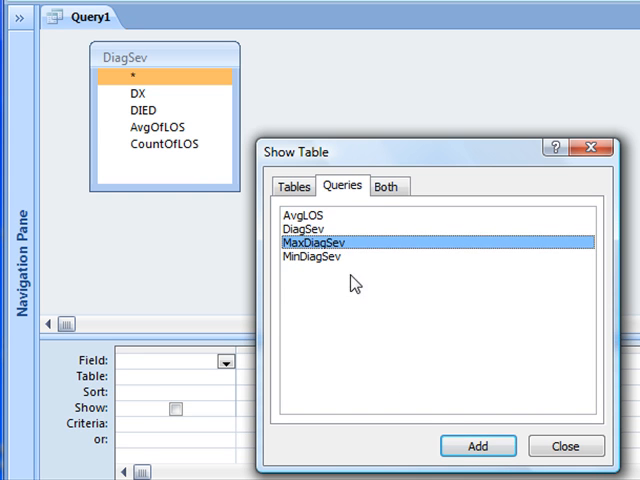
click(477, 446)
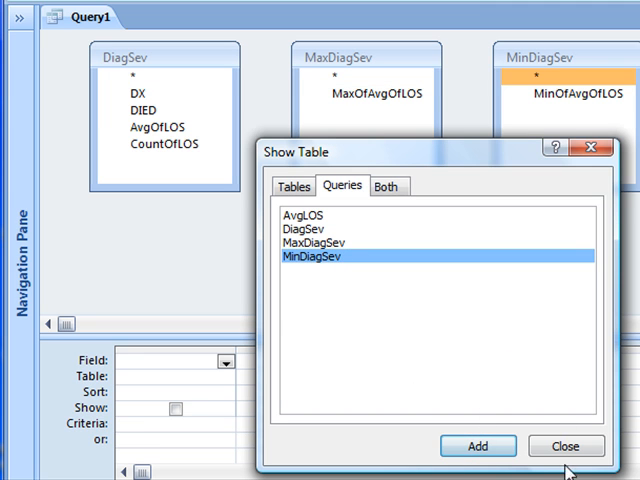
click(565, 446)
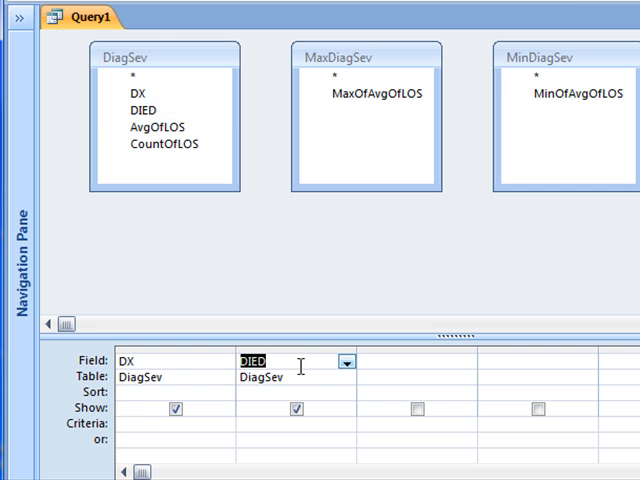
Enter 'StandardSev:' as the third column's field name.
text(Stan)
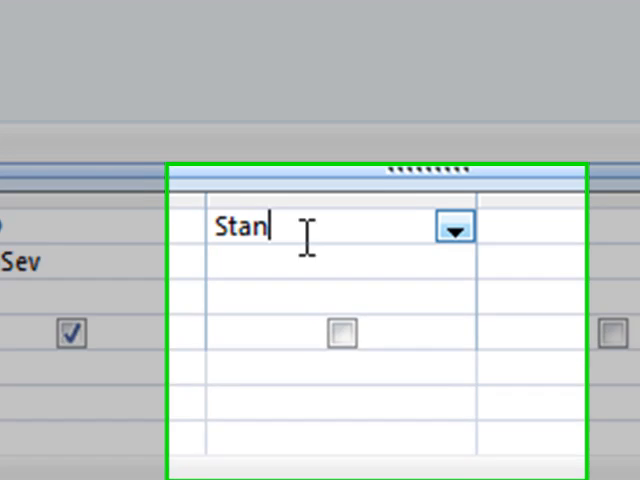
text(d)
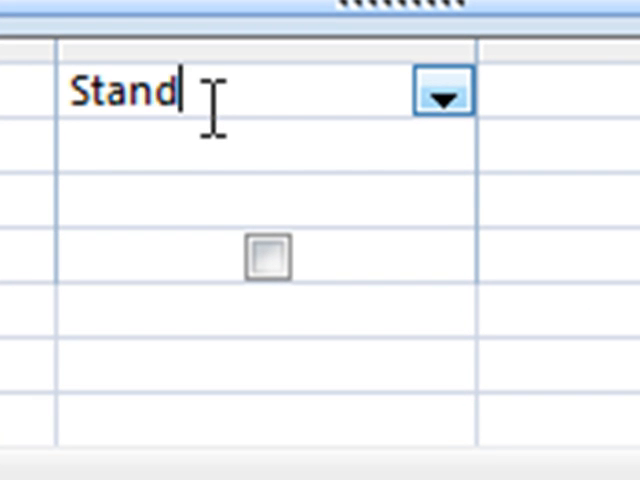
text(ard)
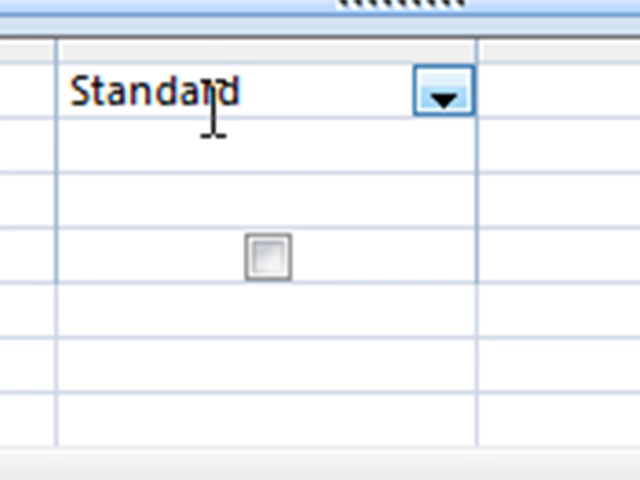
text(Sev)
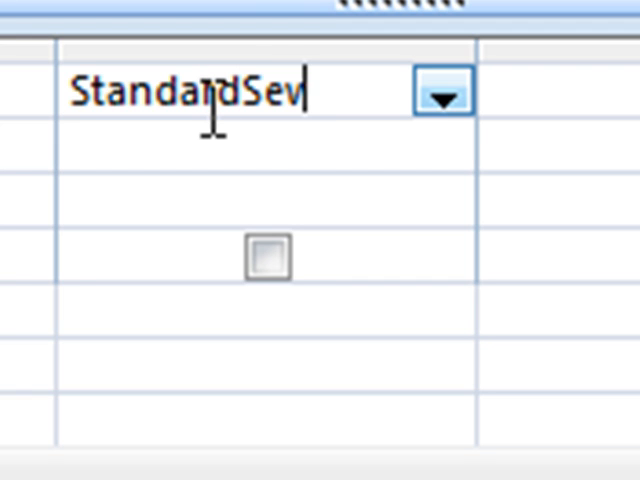
text(:)
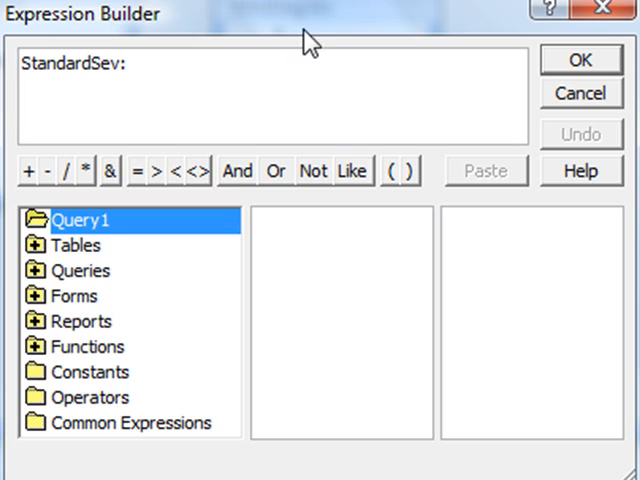
mouse_move(258, 177)
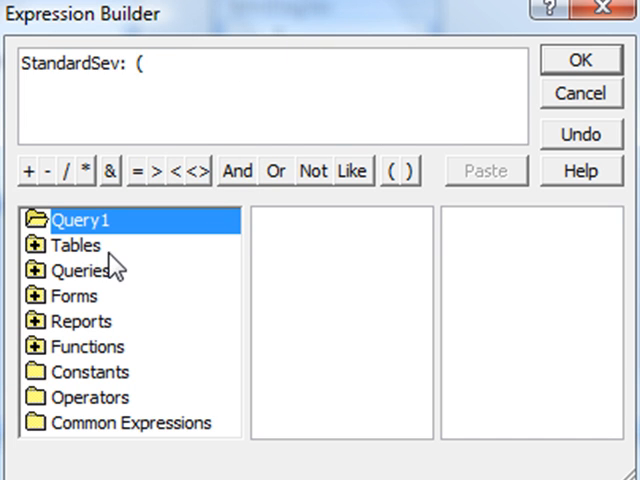
Build AvgOfLOS minus MinOfAvgOfLOS, divided by a MaxOfAvgOfLOS term, in Expression Builder.
click(75, 245)
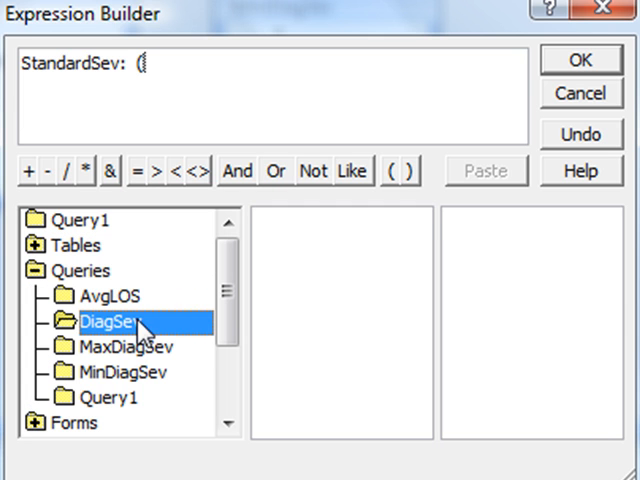
double_click(293, 261)
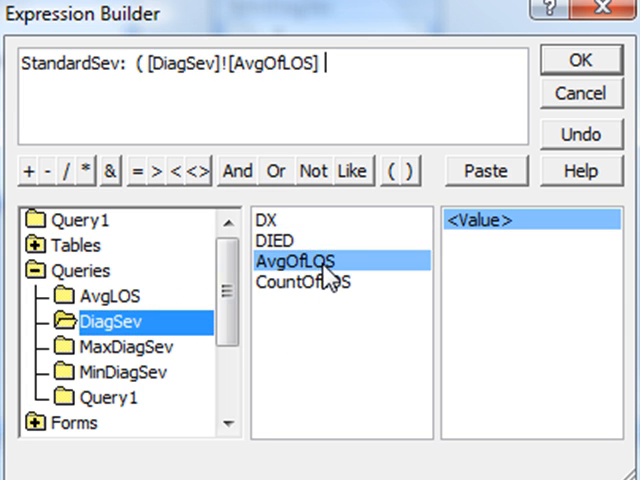
text(-)
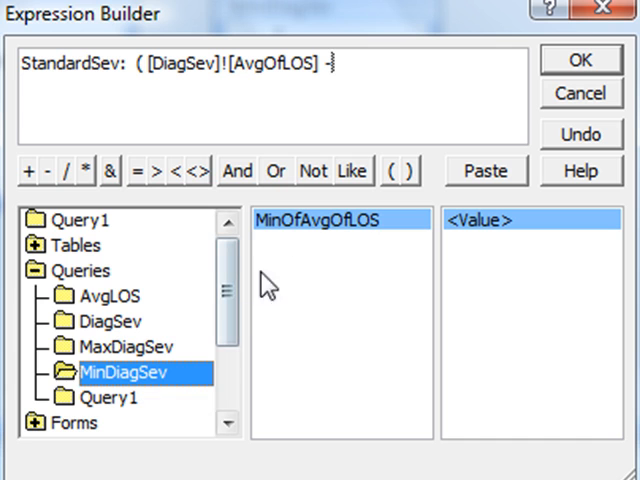
double_click(316, 220)
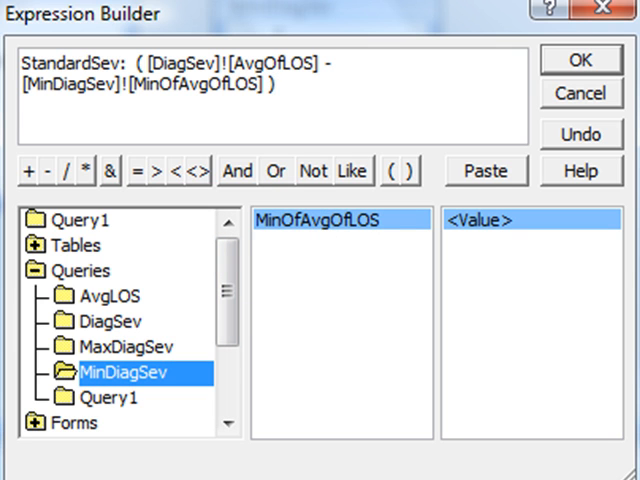
text(/()
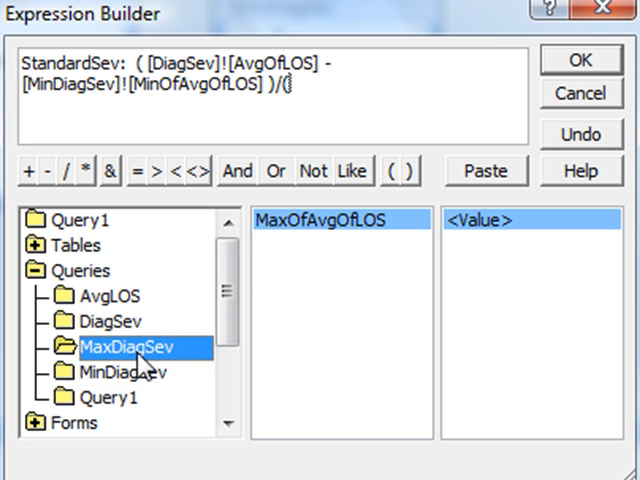
double_click(331, 219)
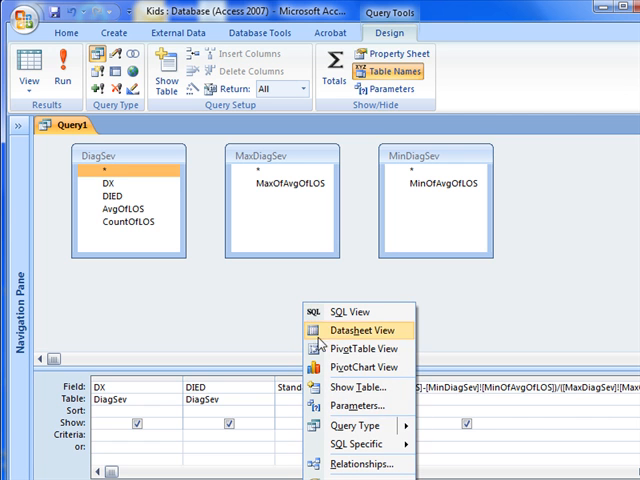
mouse_move(350, 423)
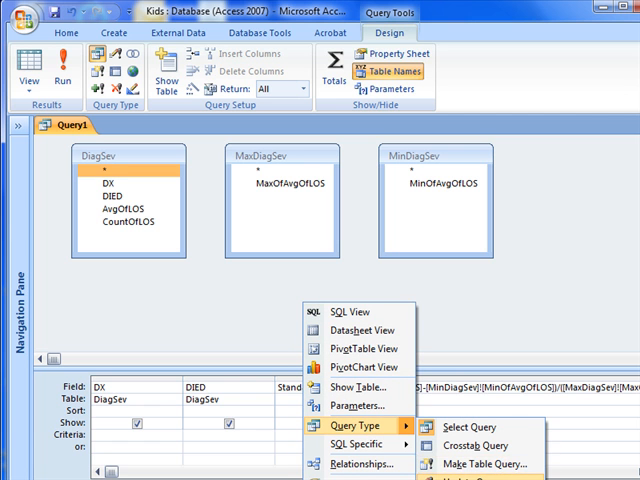
Convert the query to a make-table query and run it to create StandardSeverity.
click(486, 462)
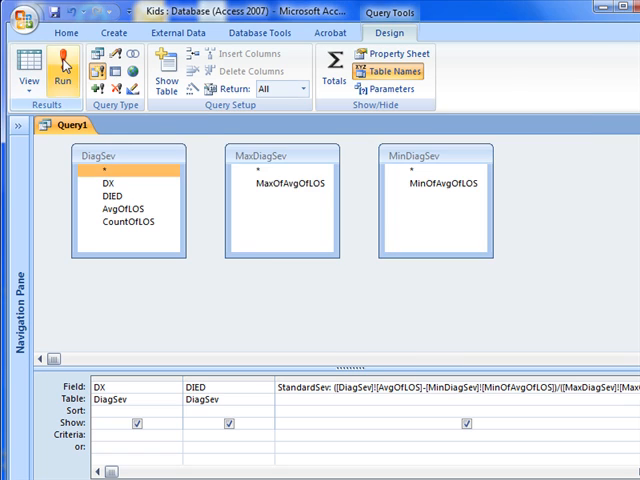
click(61, 70)
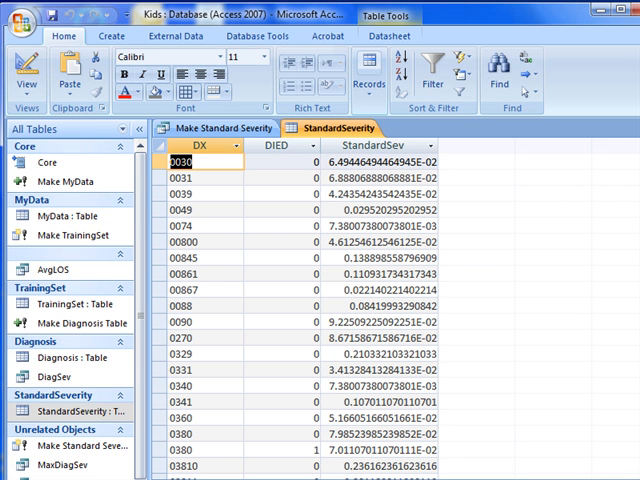
scroll(down, 3)
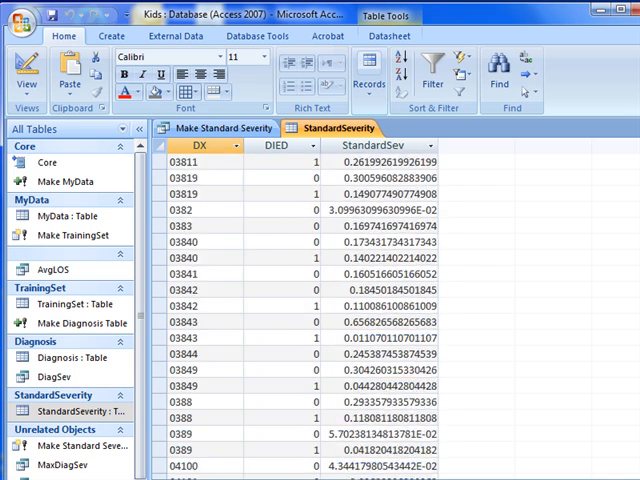
scroll(down, 3)
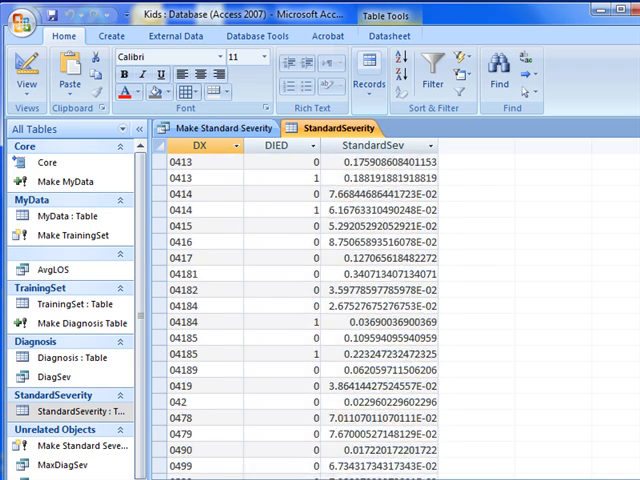
scroll(down, 3)
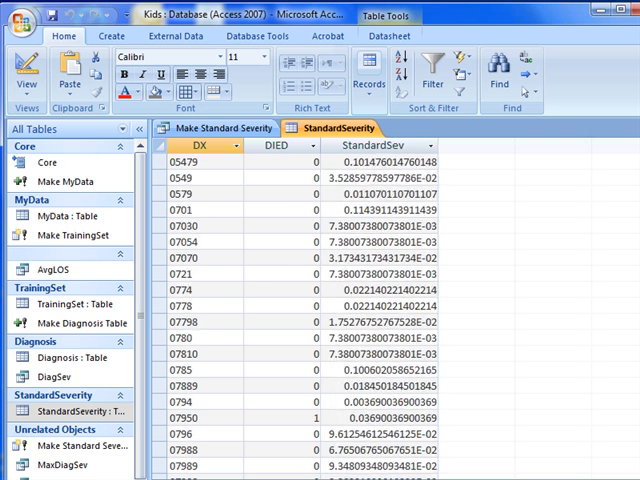